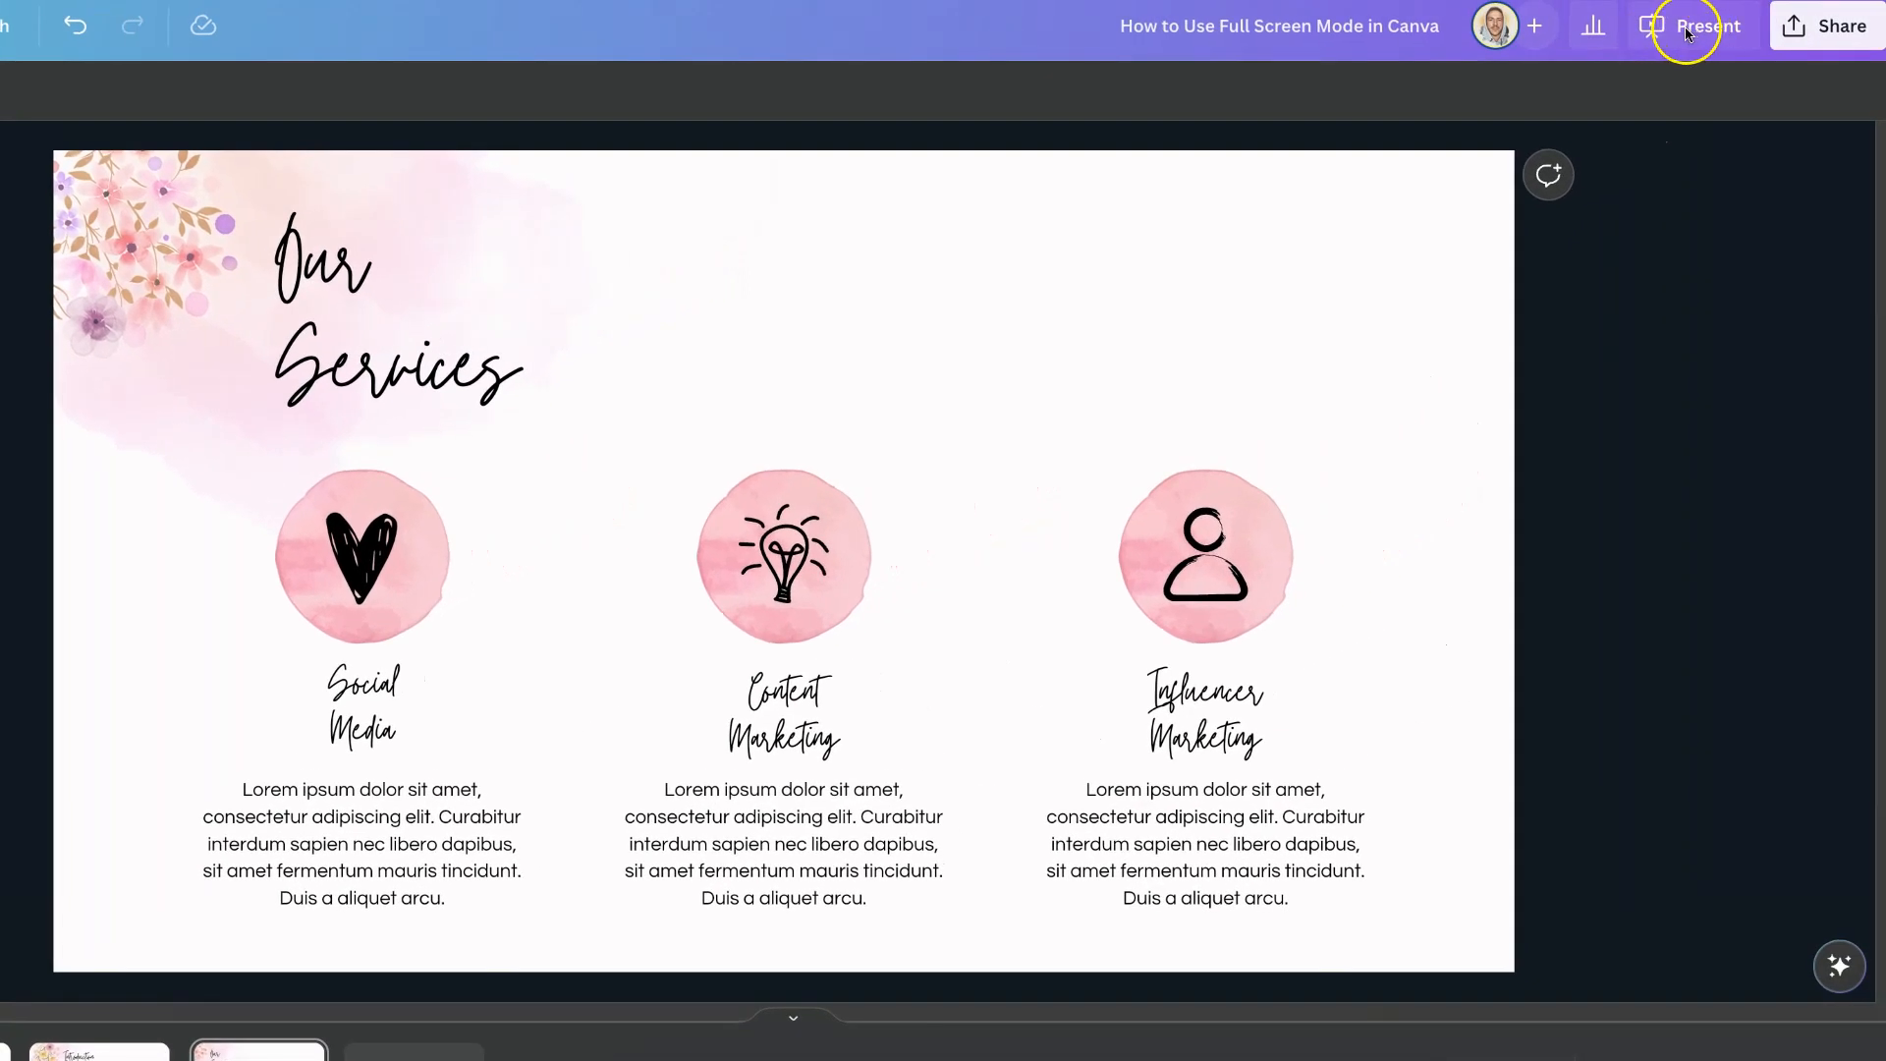
Open the Present options for the 'Our Services' design from the top bar.
left_click(1694, 26)
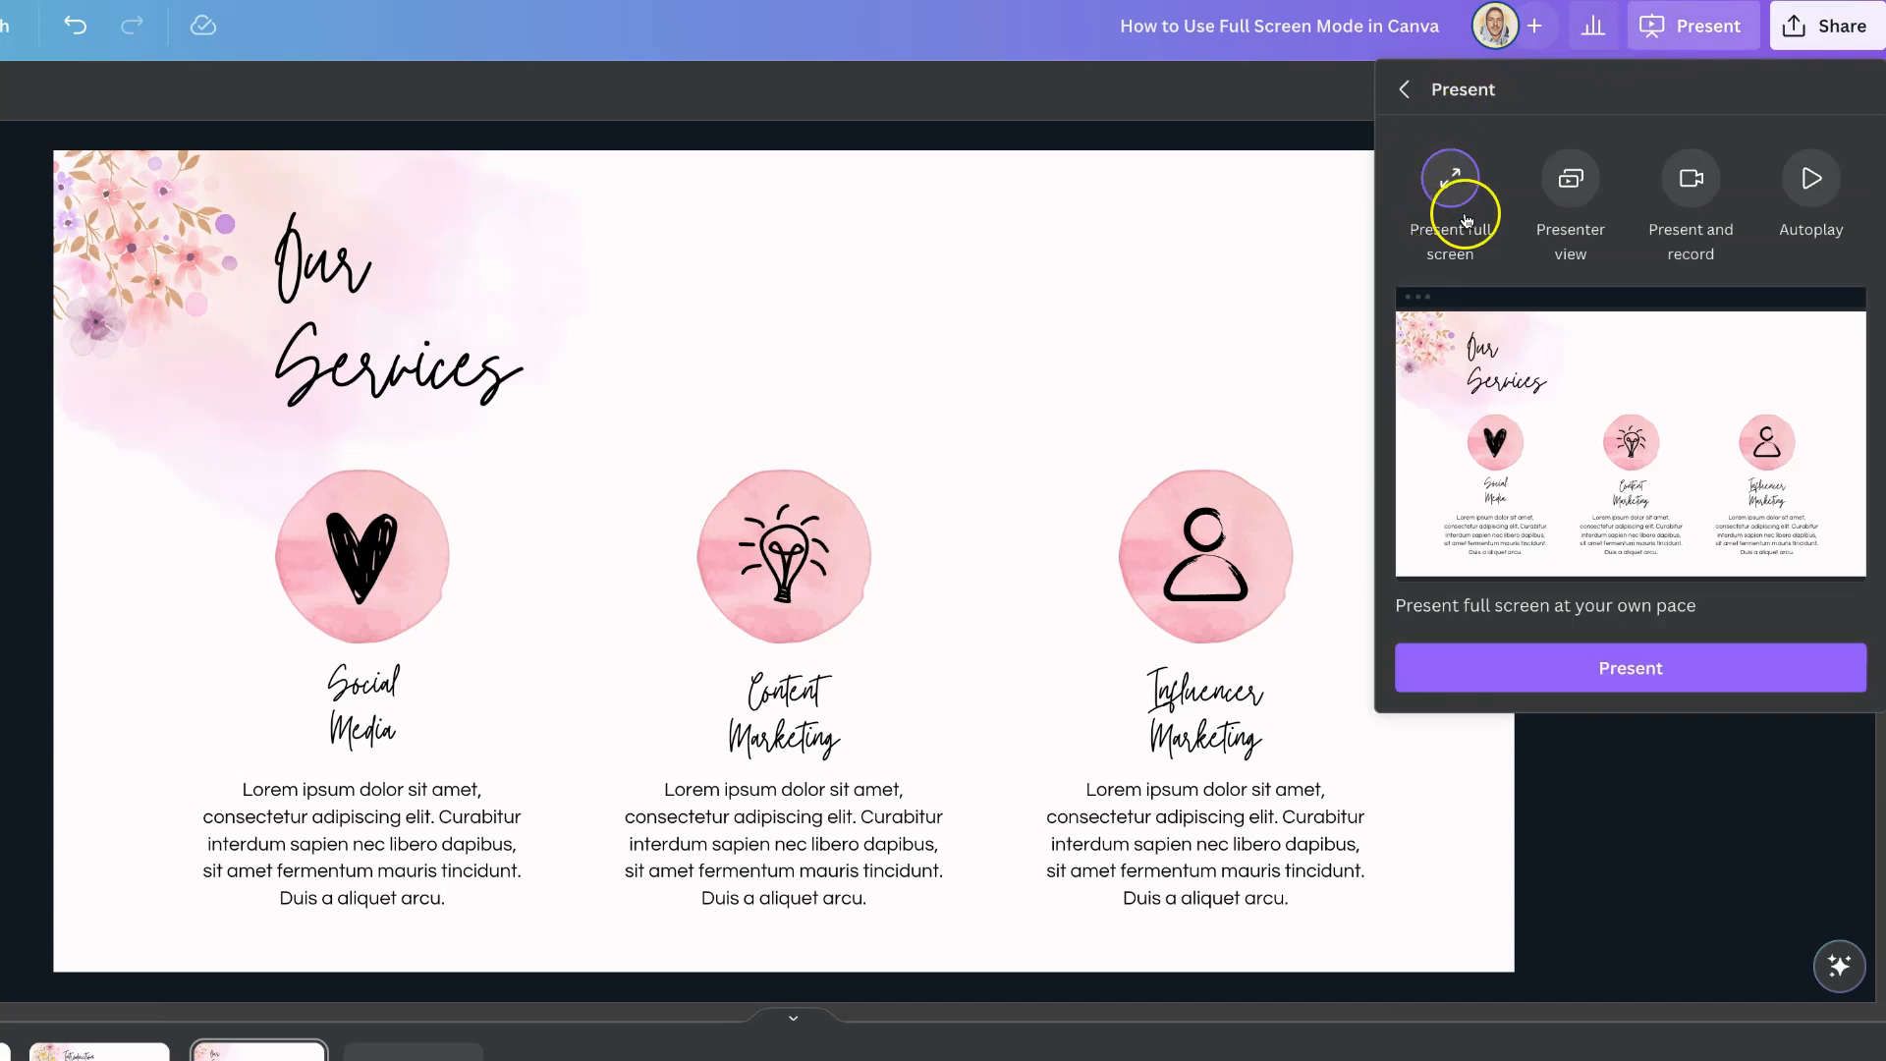
mouse_move(1497, 226)
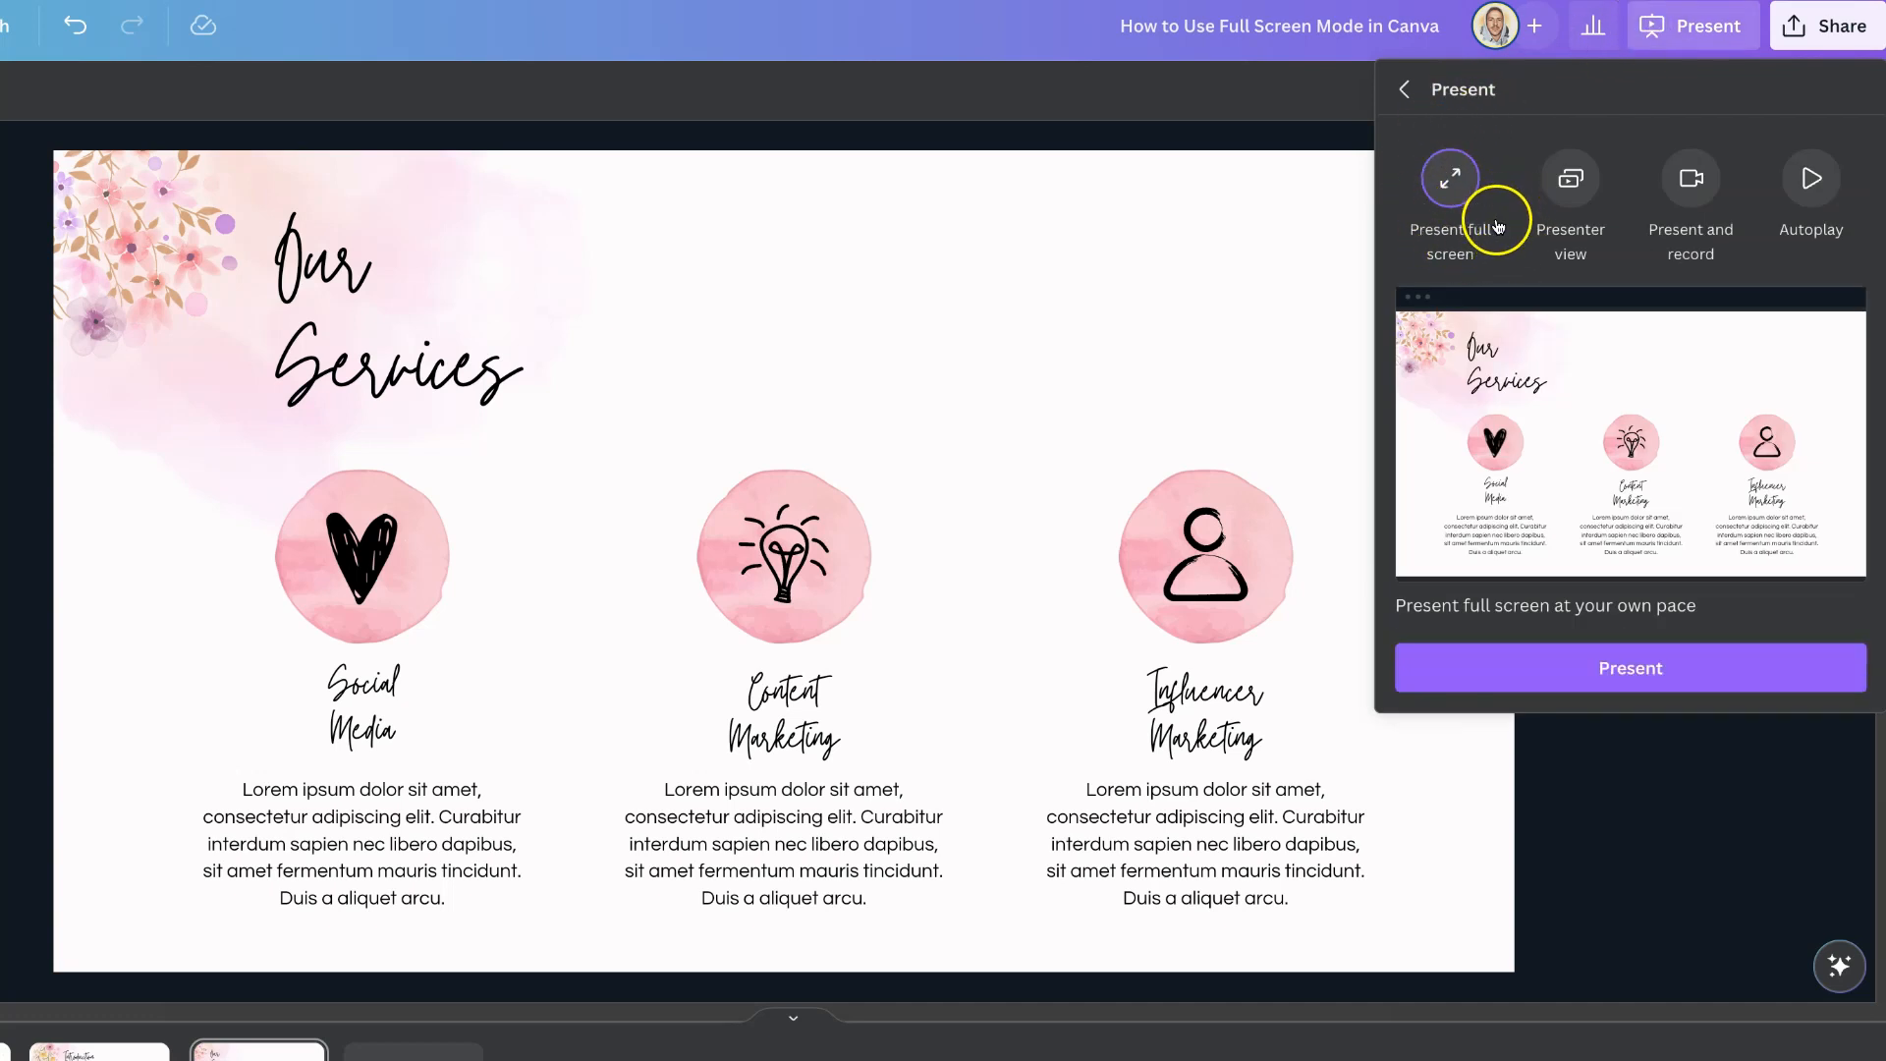
mouse_move(1629, 440)
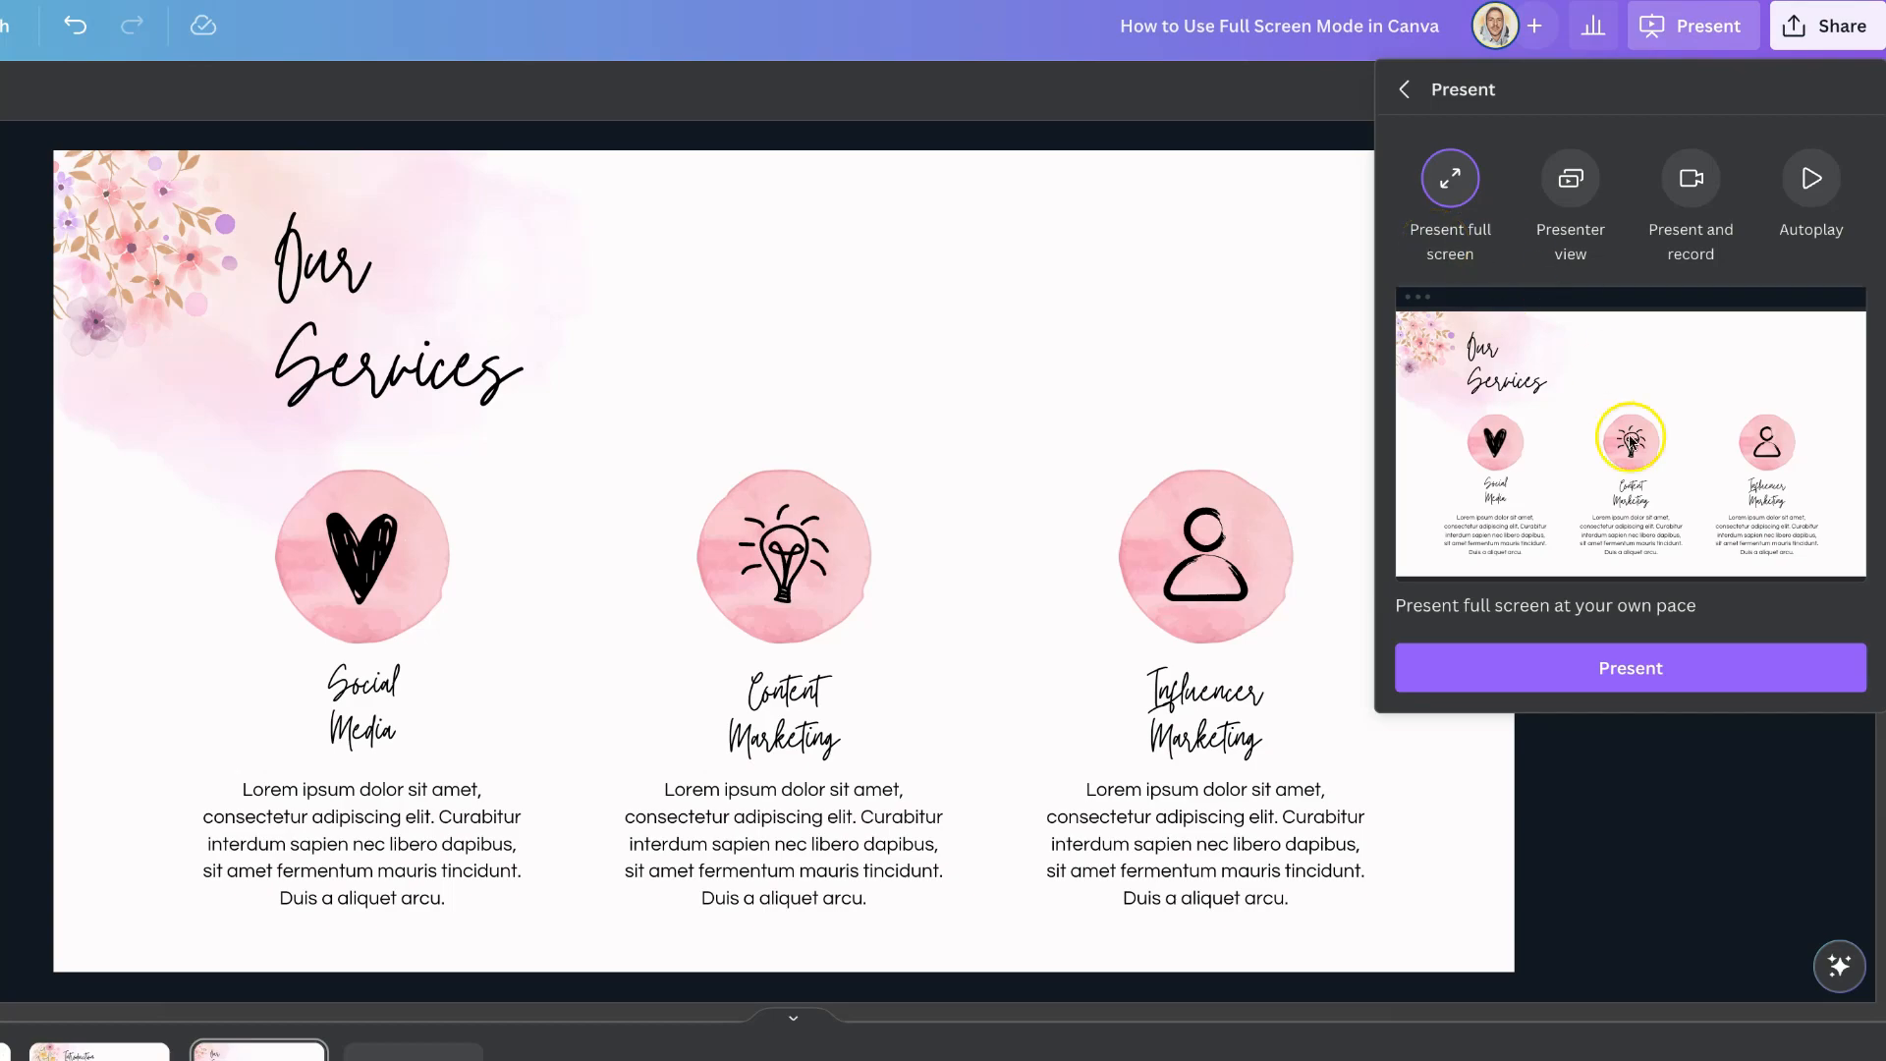
Start the 'Our Services' deck as a full-screen presentation.
left_click(1629, 668)
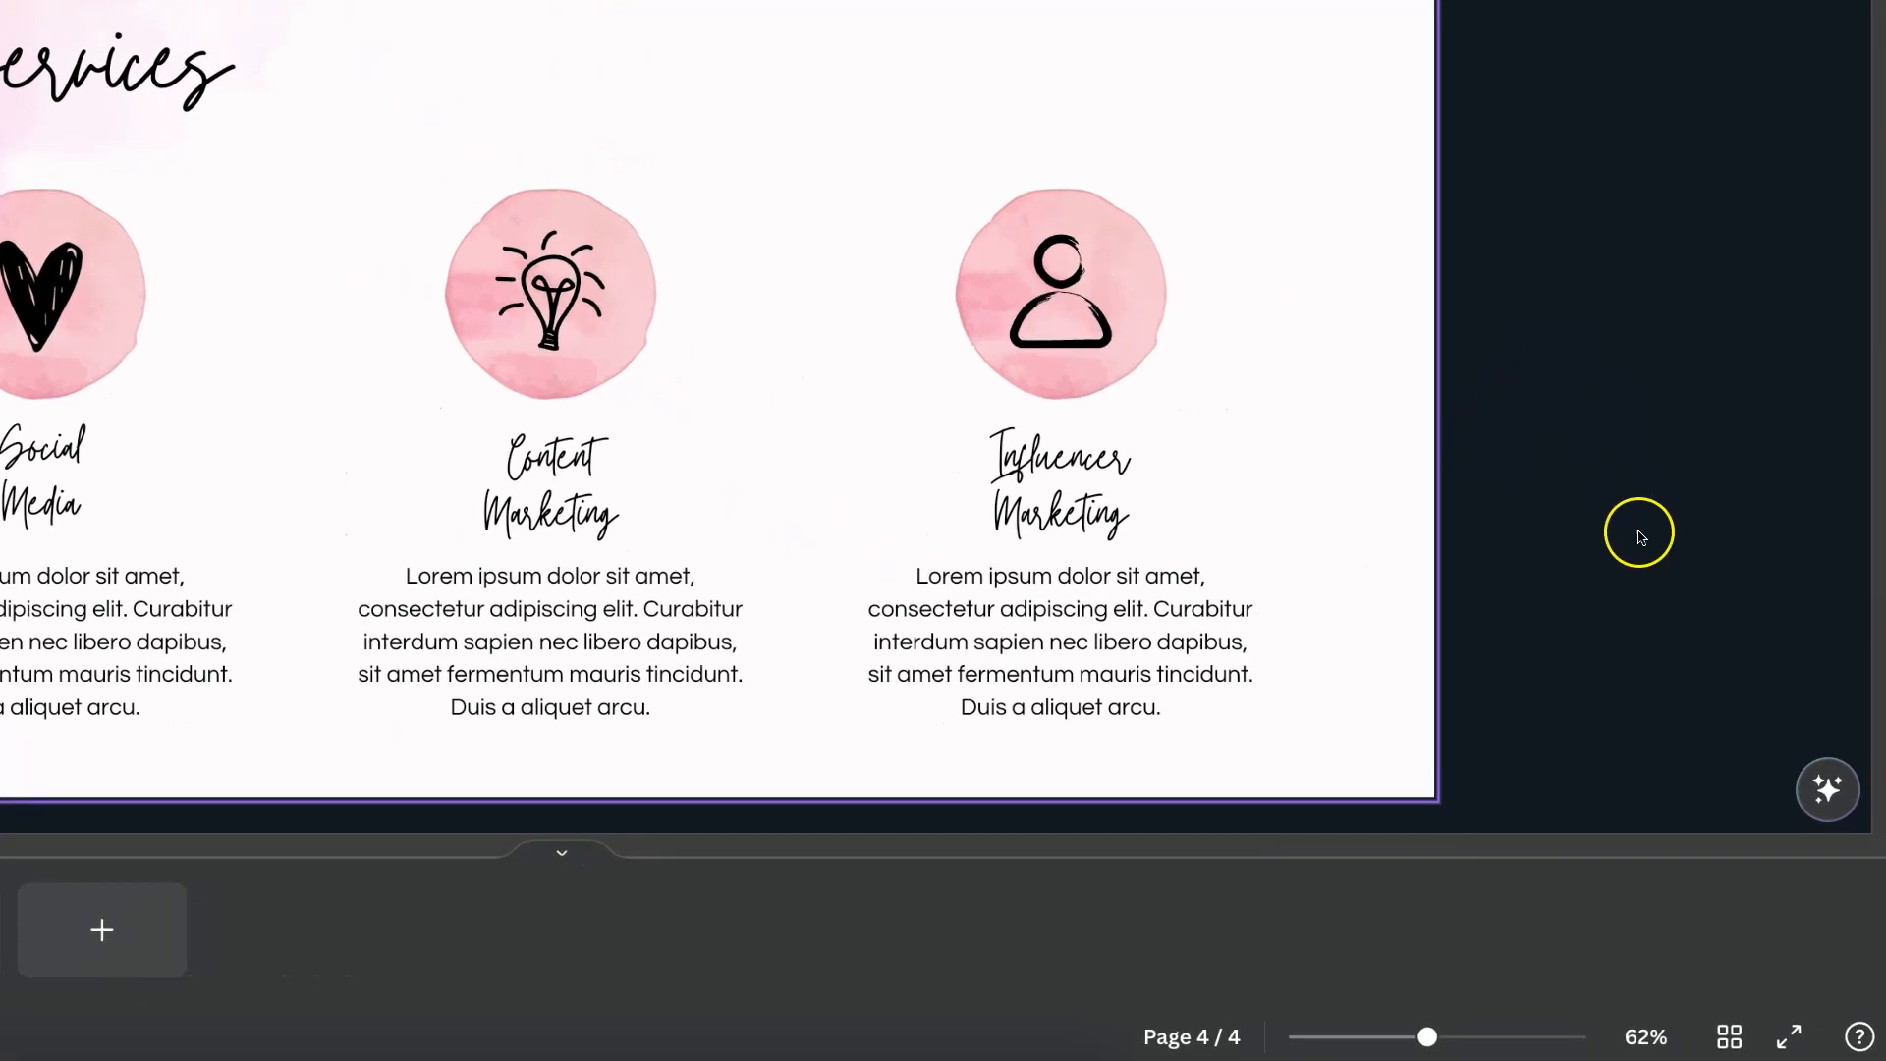
mouse_move(1789, 1037)
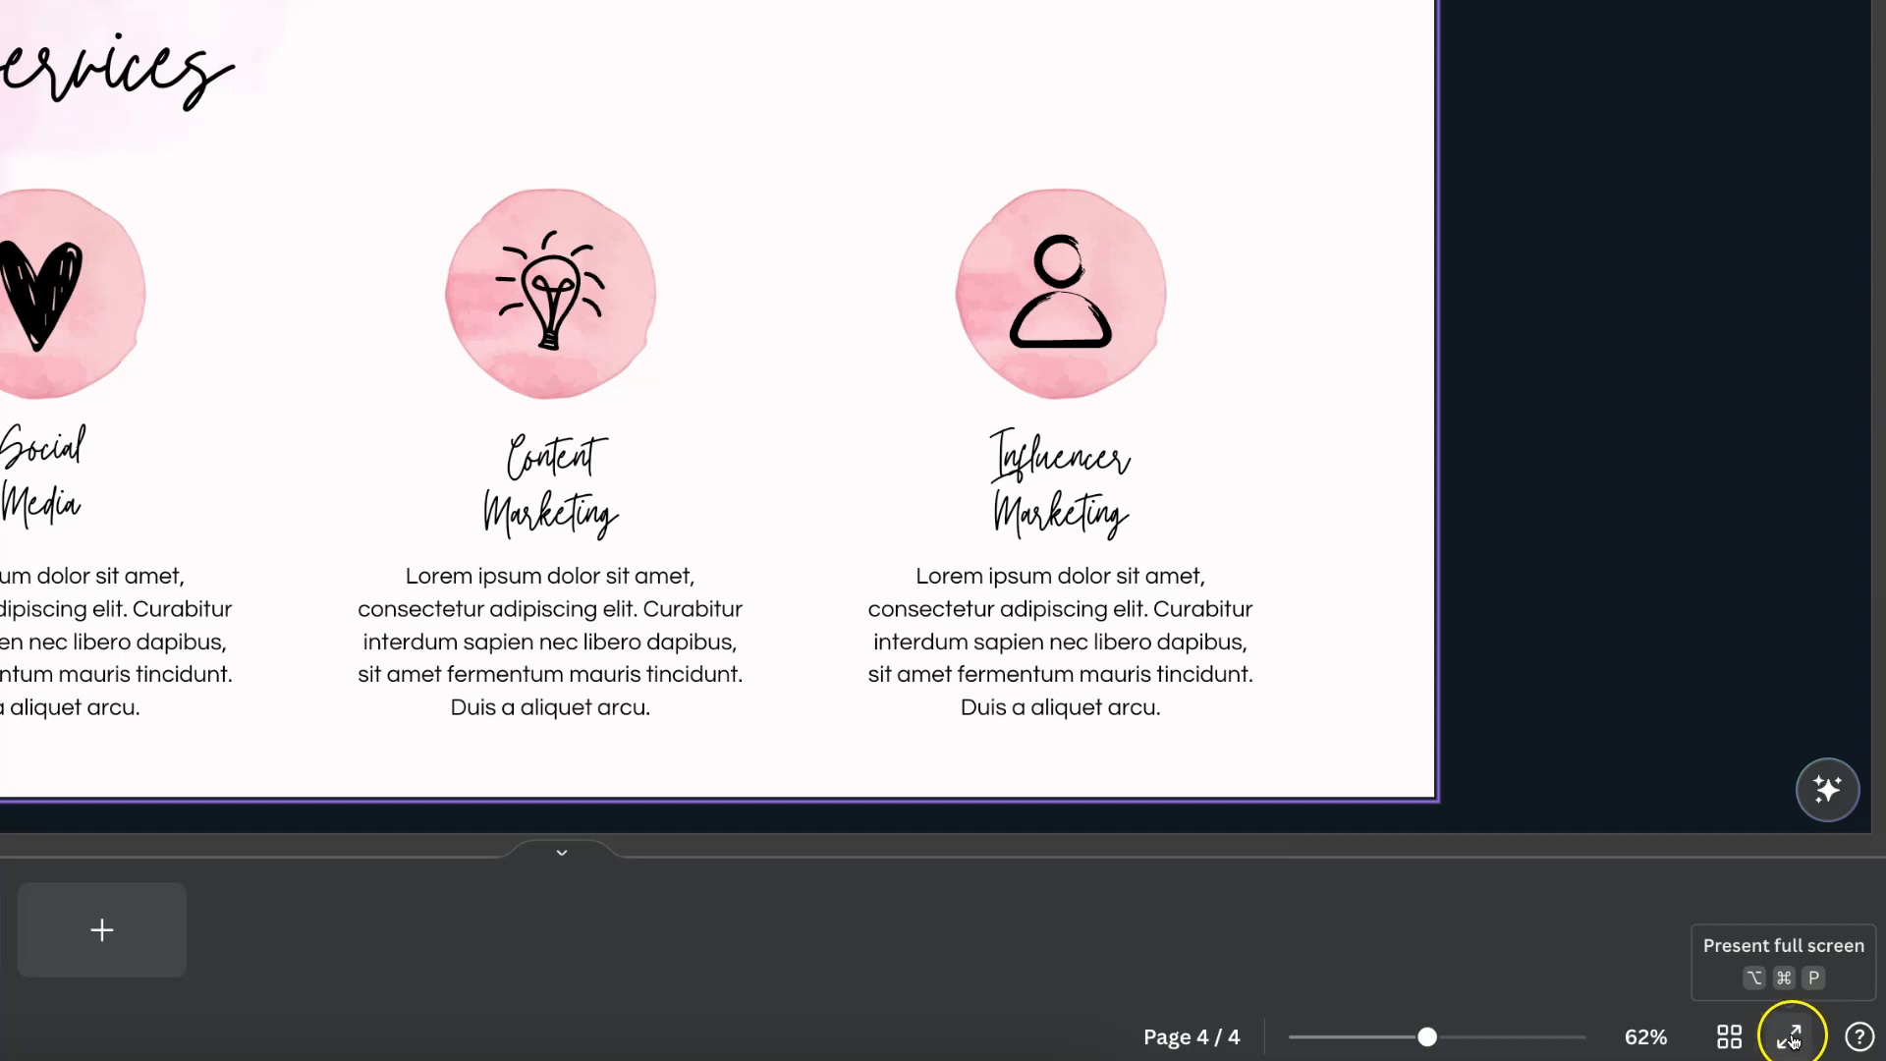
left_click(1790, 1035)
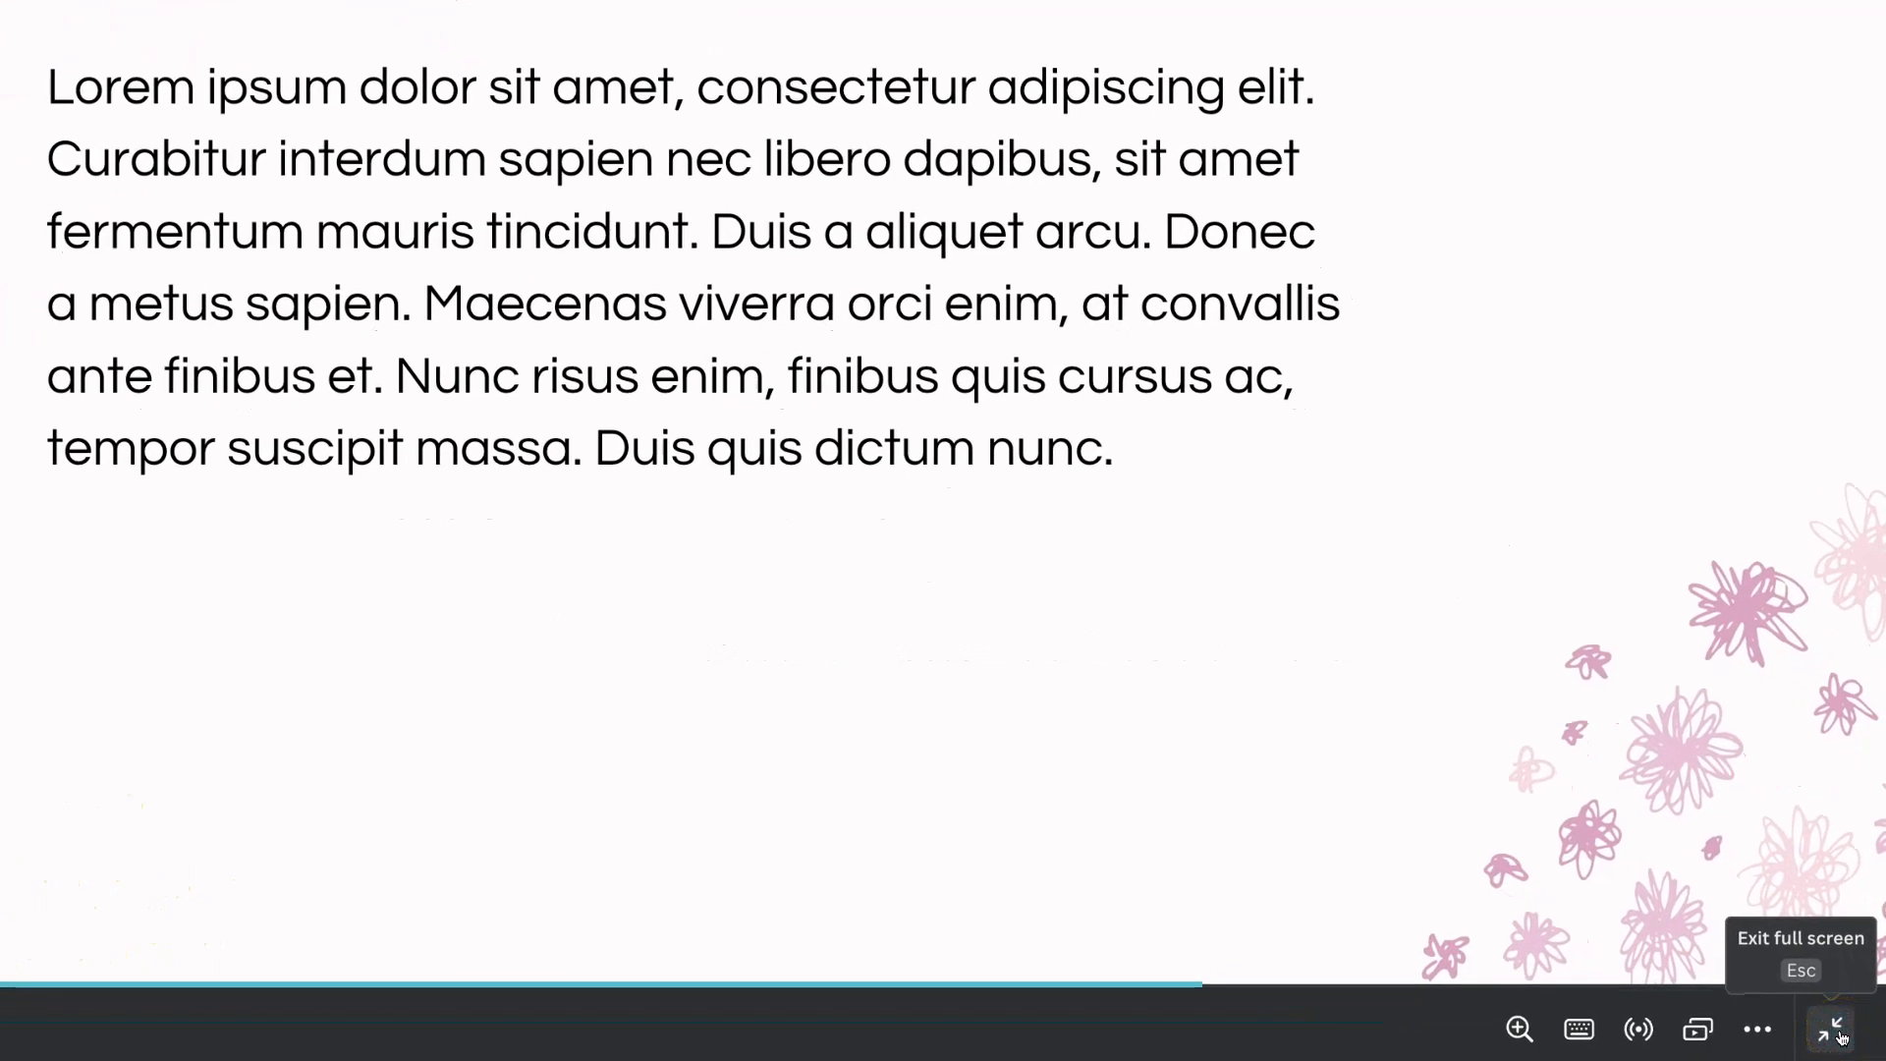
Exit full-screen presentation mode with the bottom-right icon.
left_click(1838, 1029)
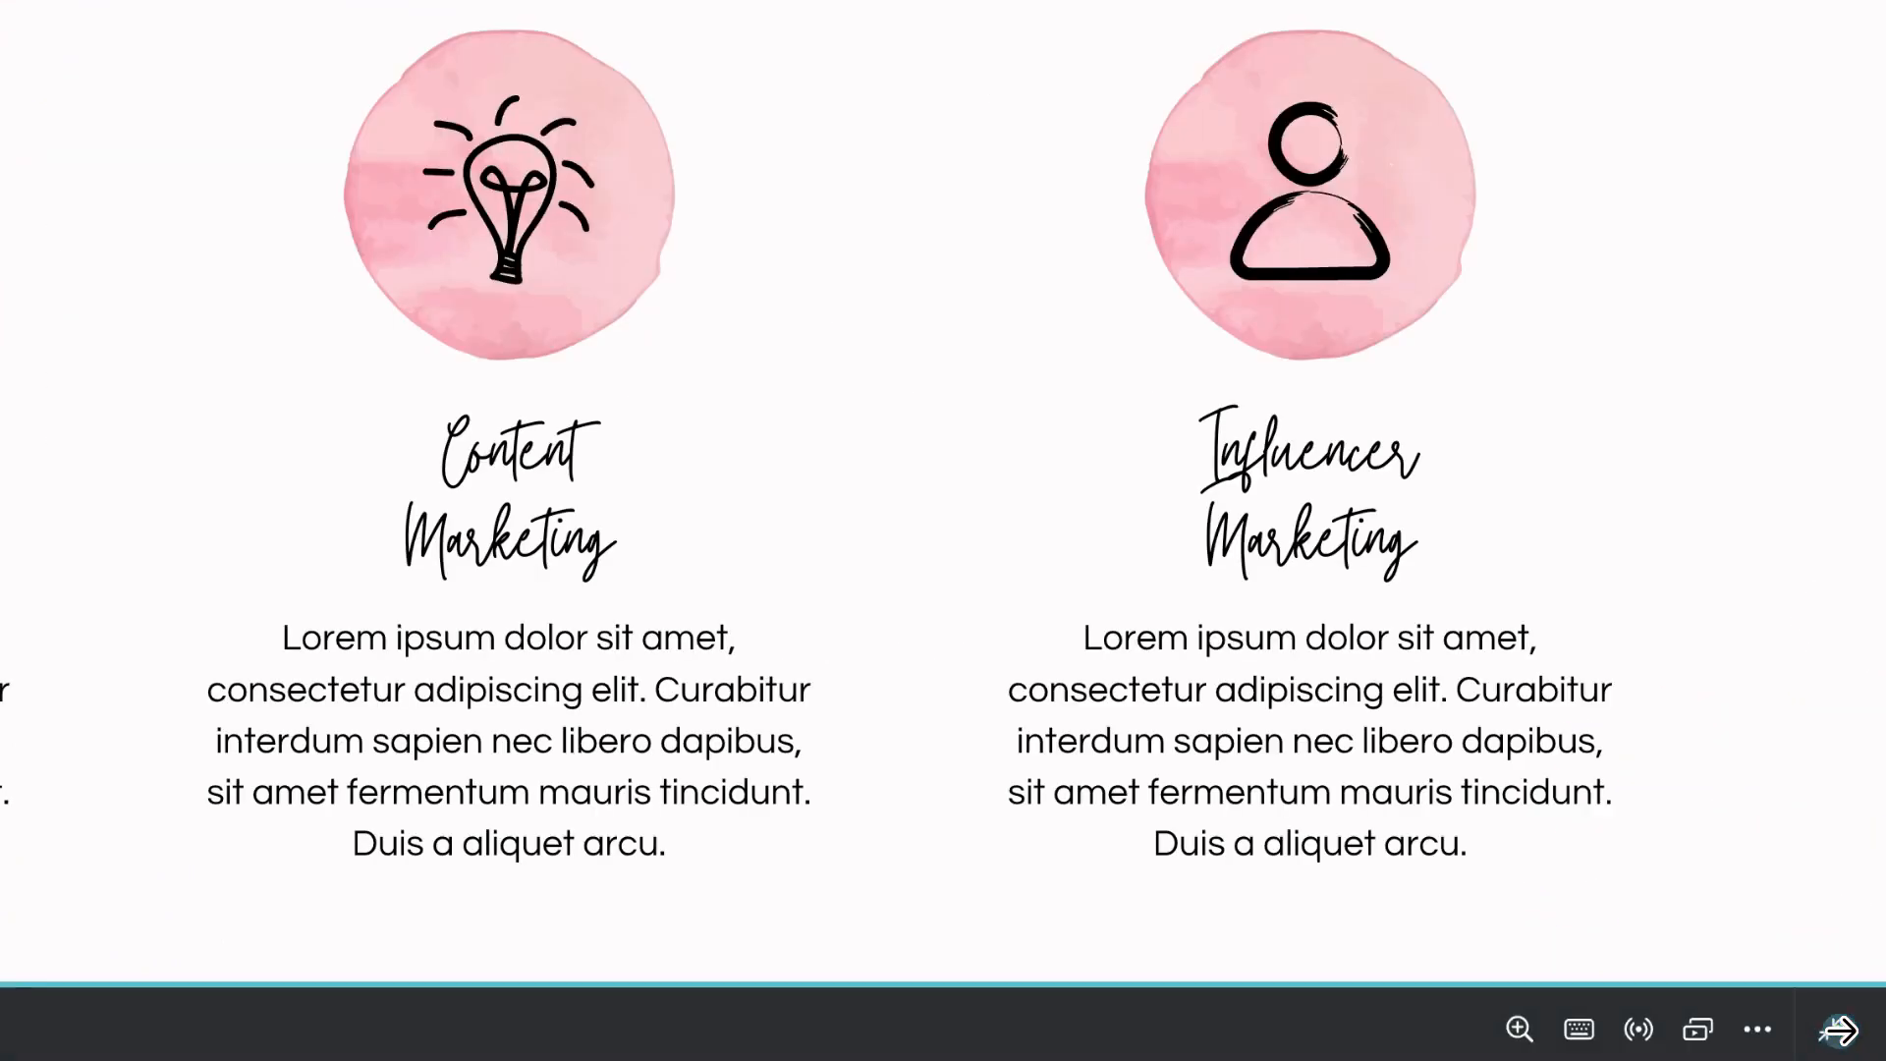